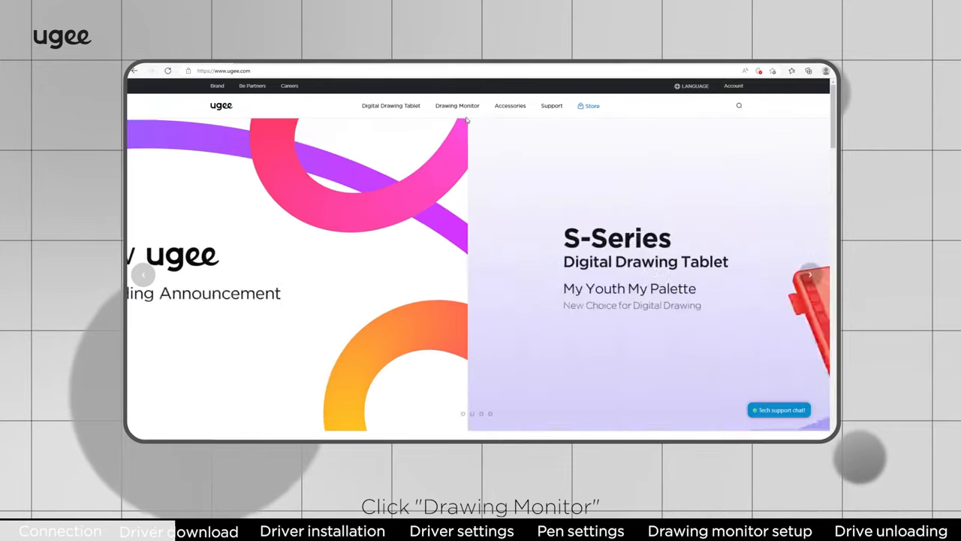
Reach the U1200 product page under Drawing Monitor and download the newest Windows driver
left_click(456, 105)
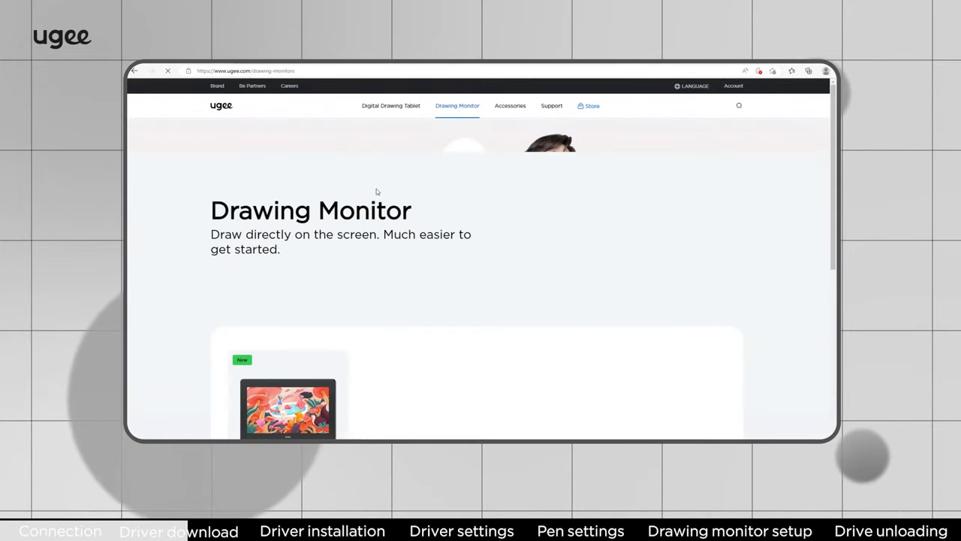
scroll("down", 3)
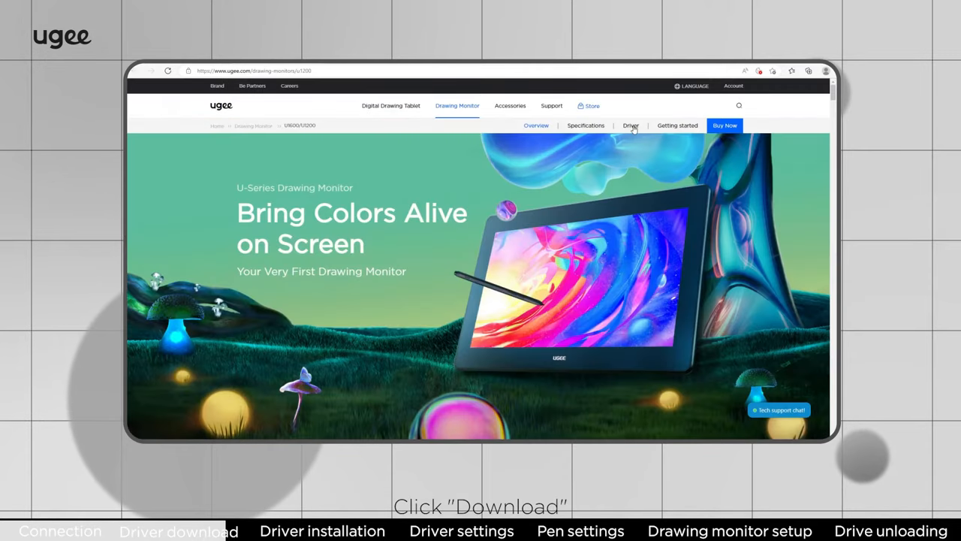
left_click(631, 126)
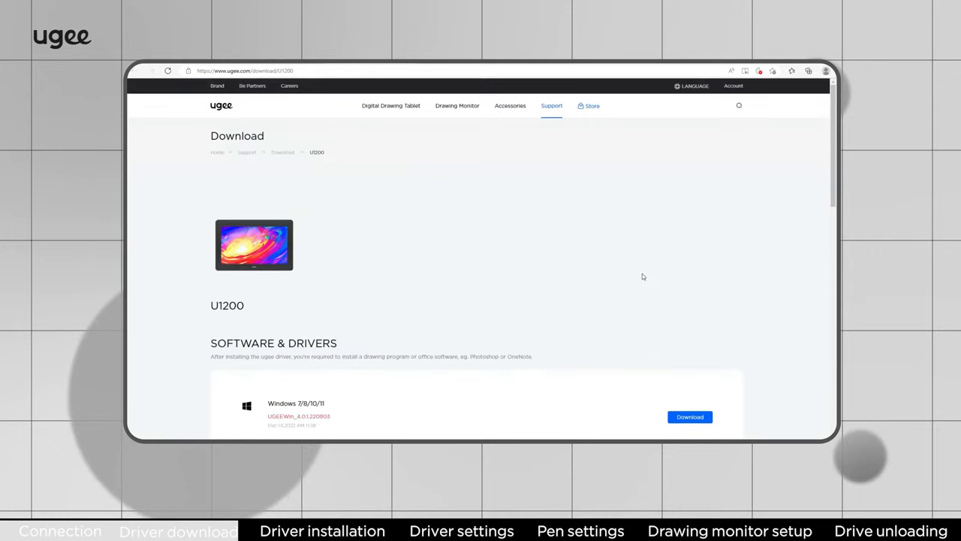
scroll("down", 3)
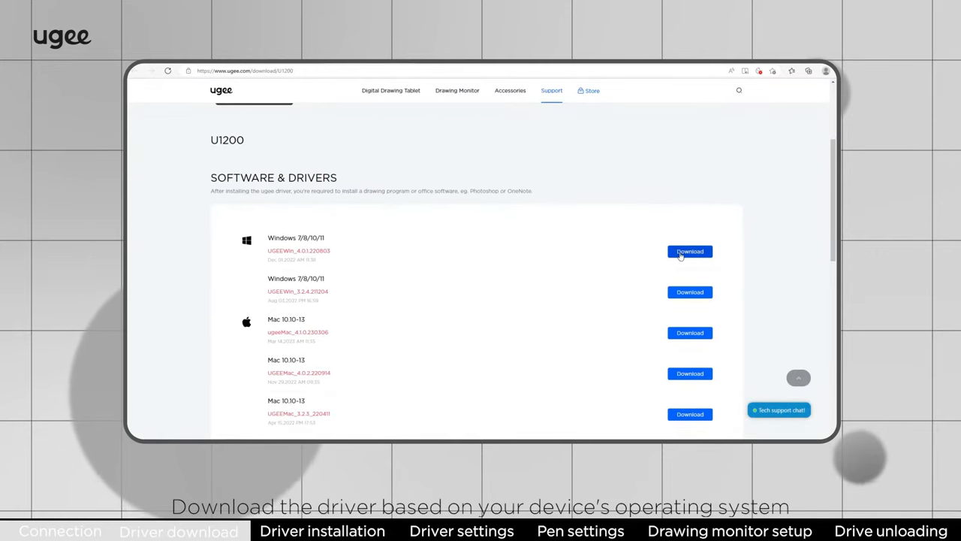
left_click(689, 251)
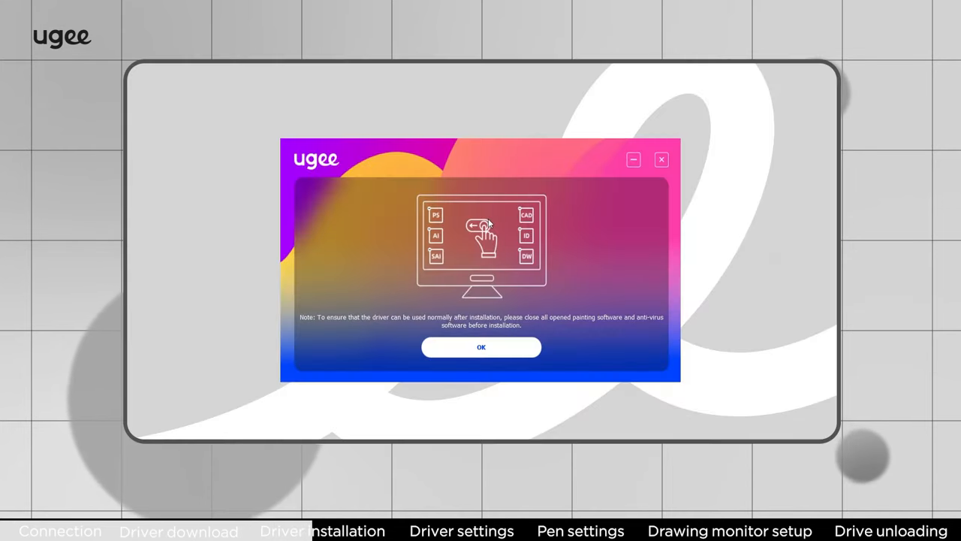
Acknowledge the note, accept the licence, install the driver and restart now
left_click(481, 346)
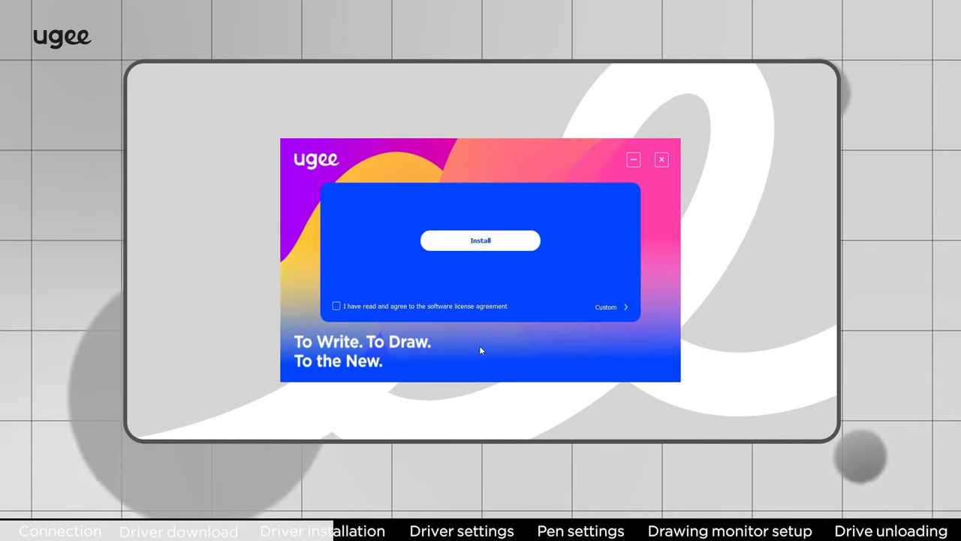
left_click(336, 306)
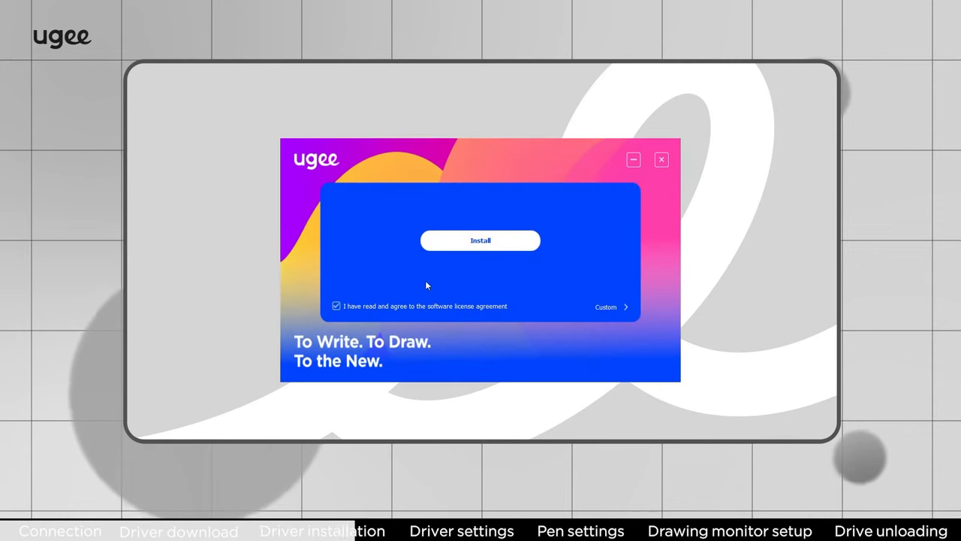
left_click(480, 240)
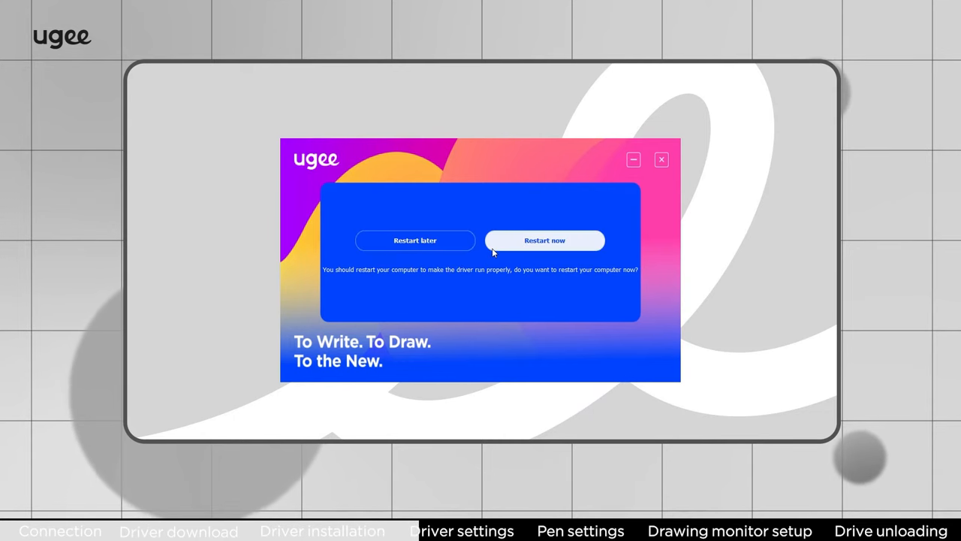
left_click(544, 240)
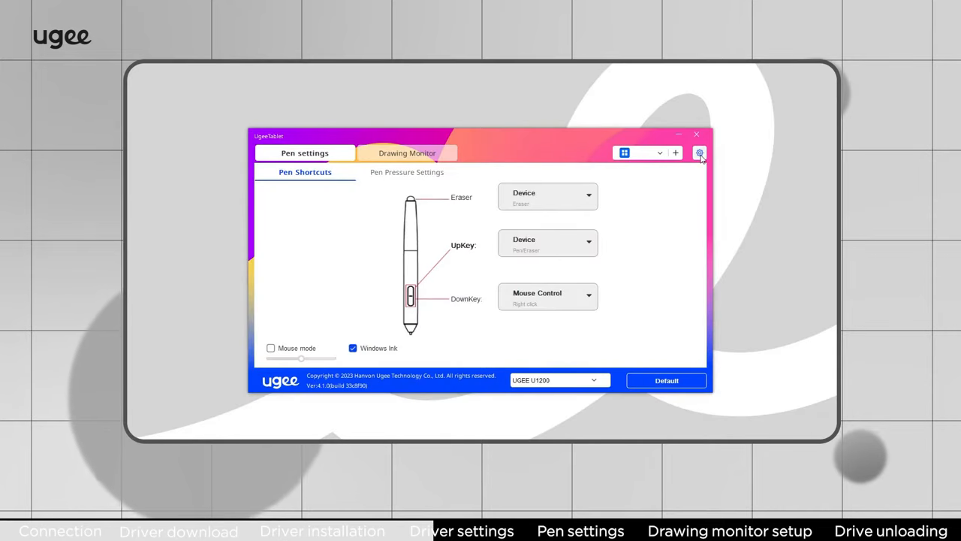
In general Settings, try Calibrate, show display numbers, then reach the Display Setting panel
left_click(700, 154)
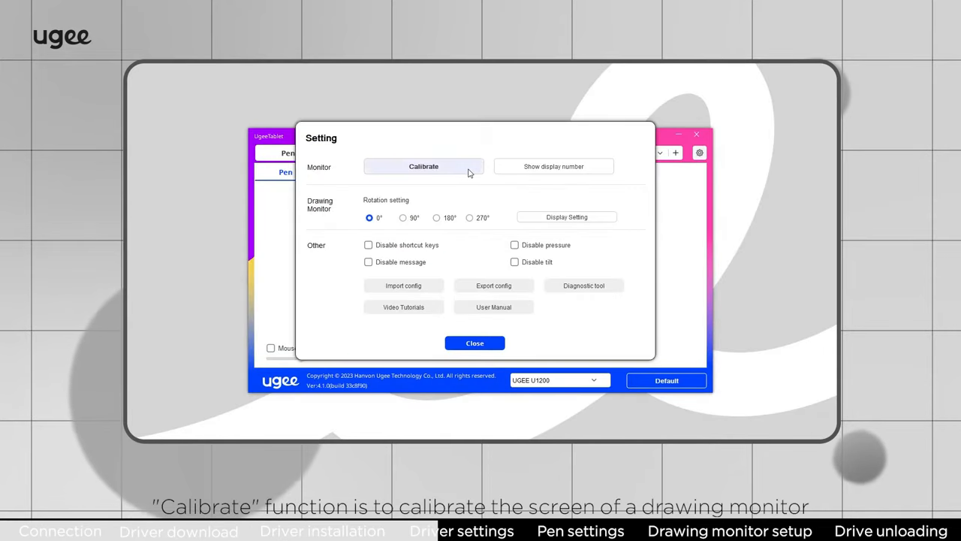
left_click(424, 165)
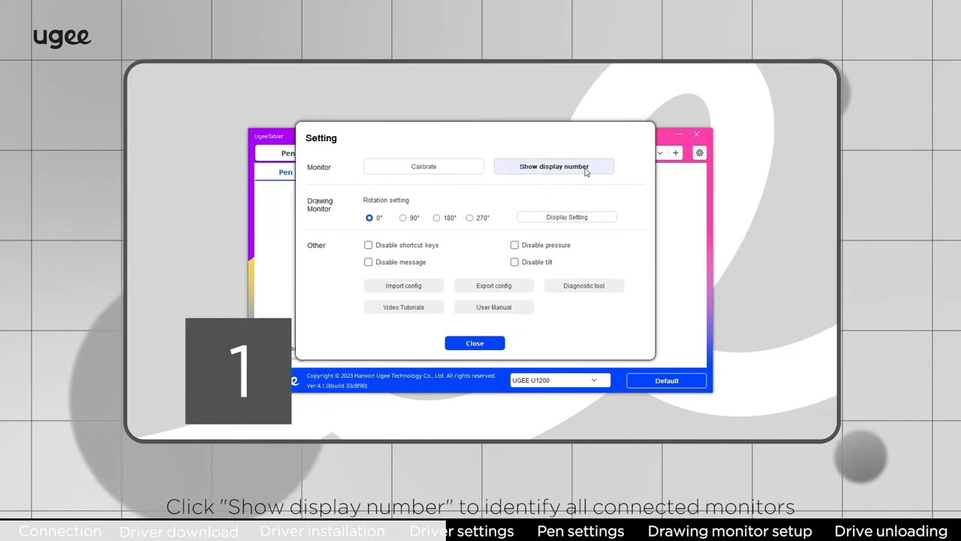
left_click(553, 165)
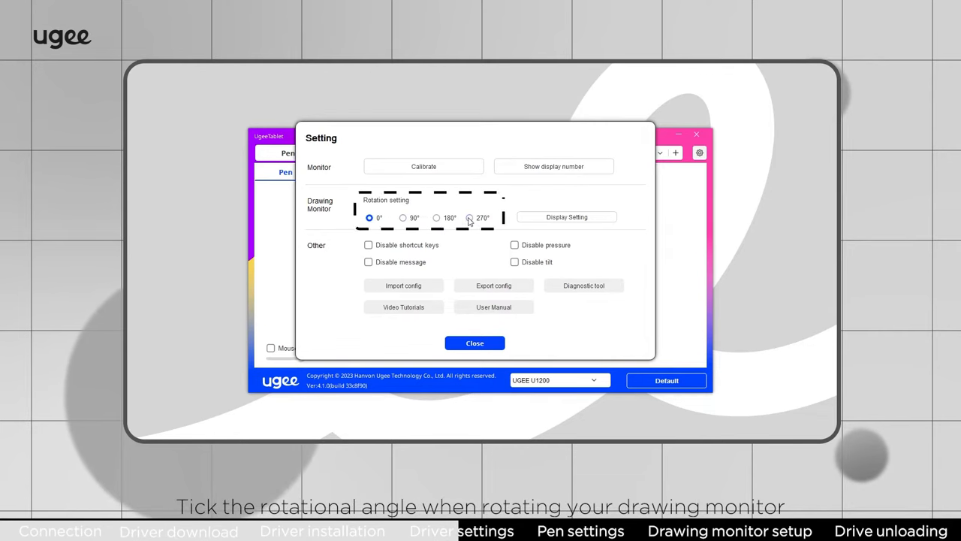
left_click(566, 217)
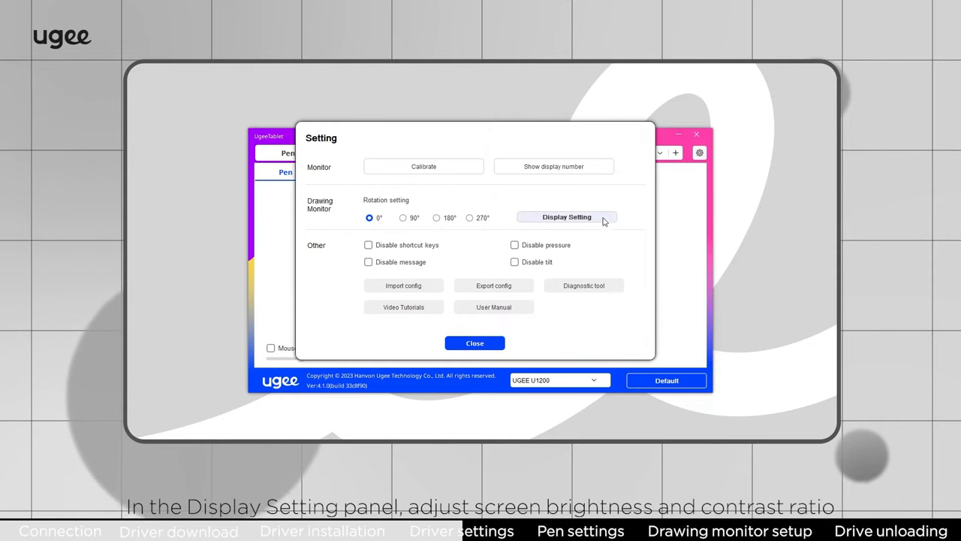
left_click(566, 217)
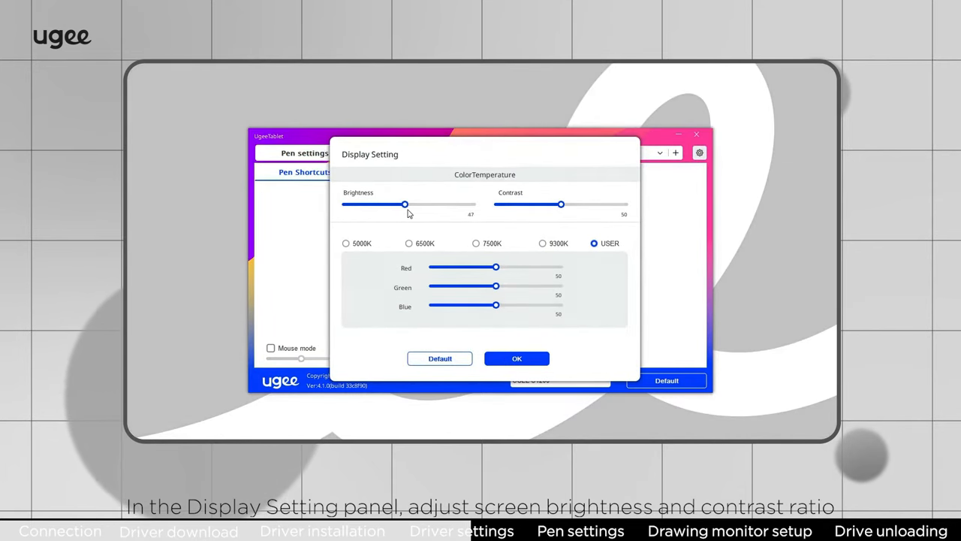
Adjust the monitor's brightness and contrast sliders
left_click_drag(404, 204, 409, 204)
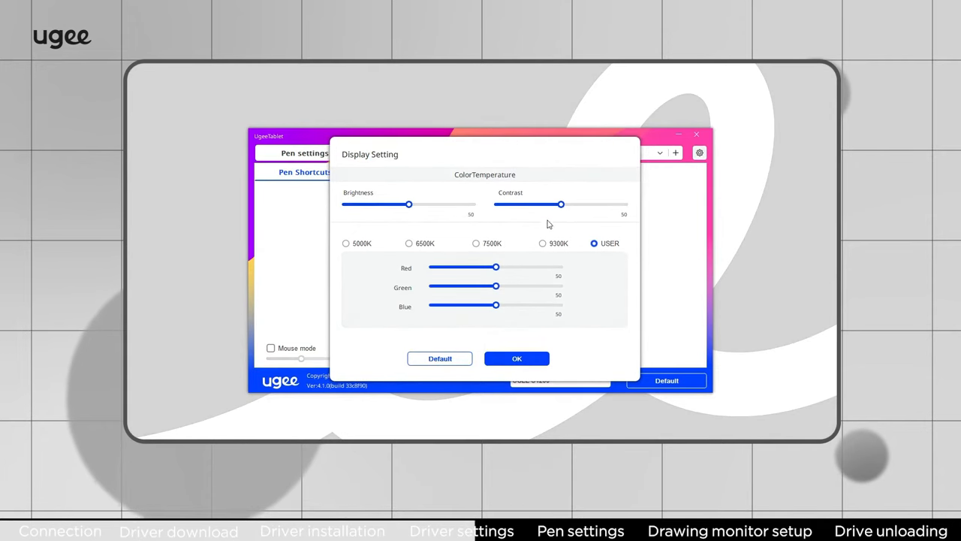
left_click_drag(562, 204, 537, 204)
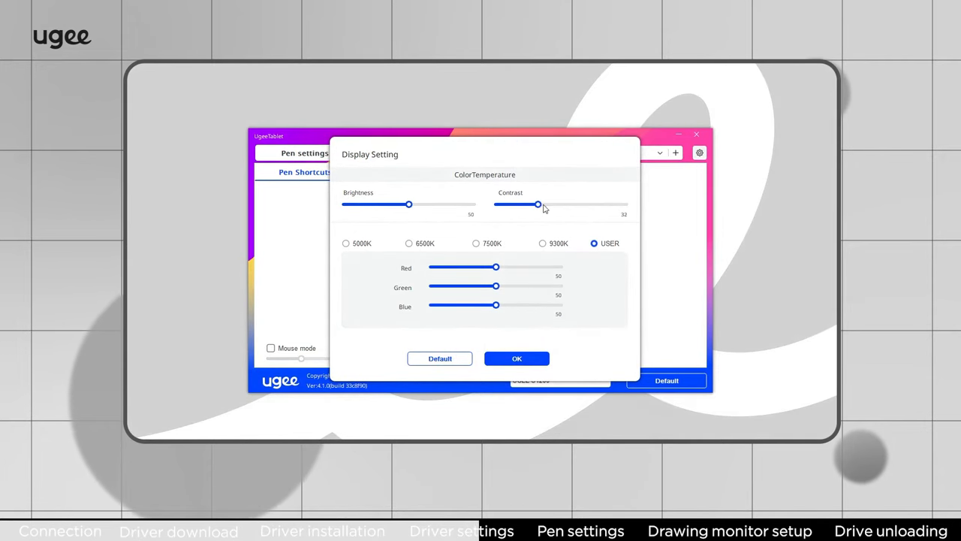
left_click_drag(537, 204, 558, 204)
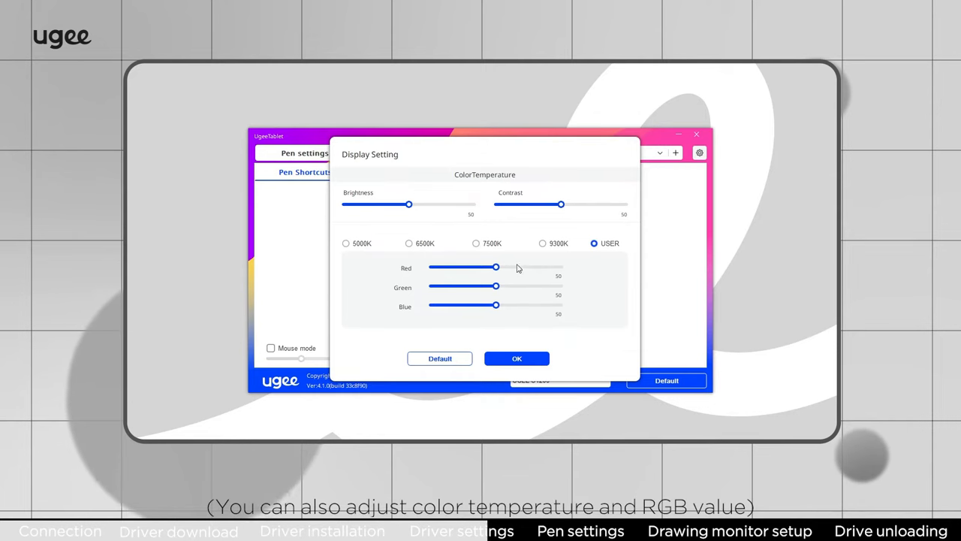
Try the 6500K preset, return to USER colour, raise the red level and apply with OK
left_click(409, 243)
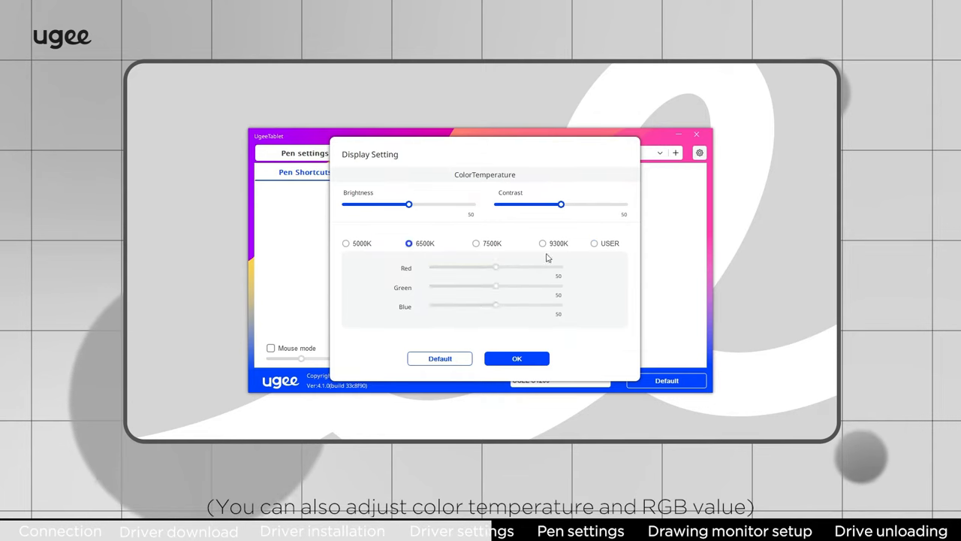
left_click(594, 243)
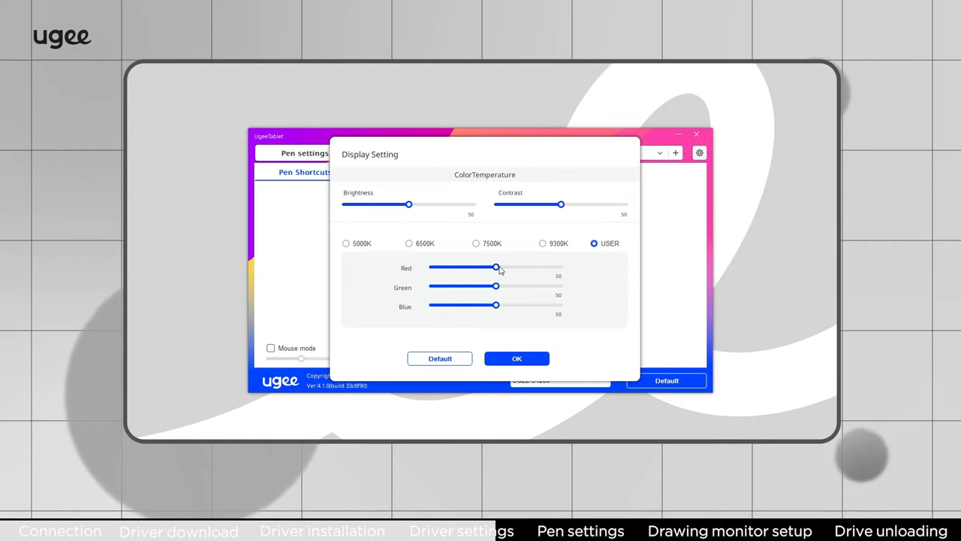
left_click_drag(495, 267, 504, 267)
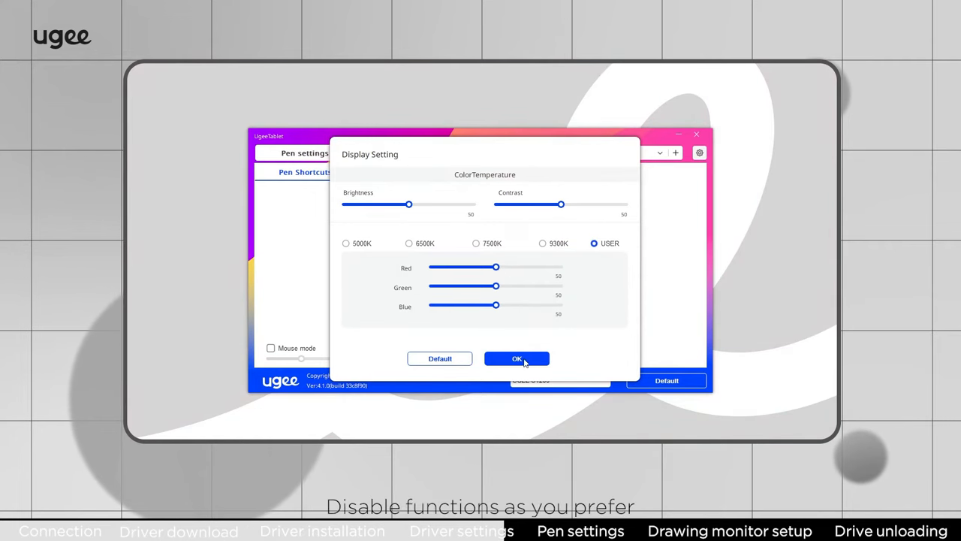
left_click(517, 357)
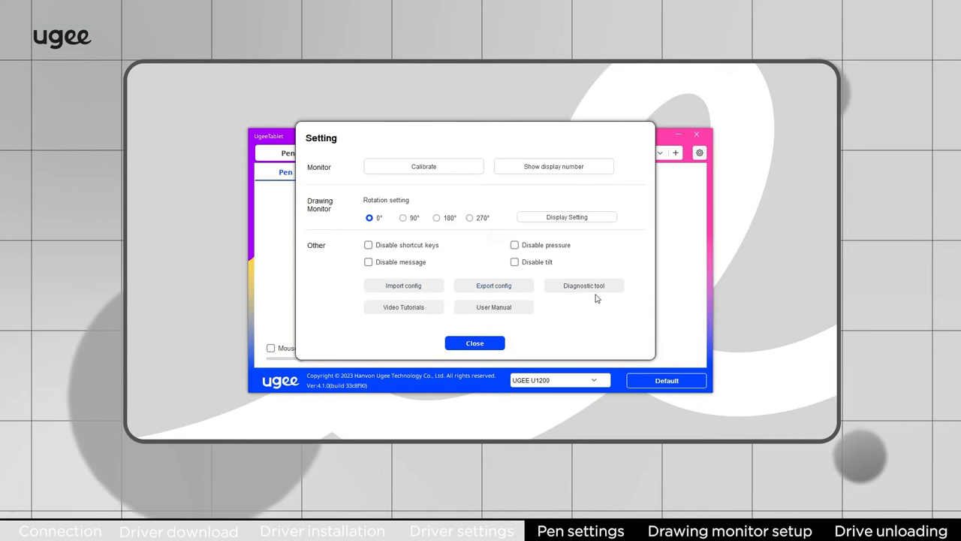
Run the Diagnostic tool to view hardware and environment info, then close the report
left_click(583, 285)
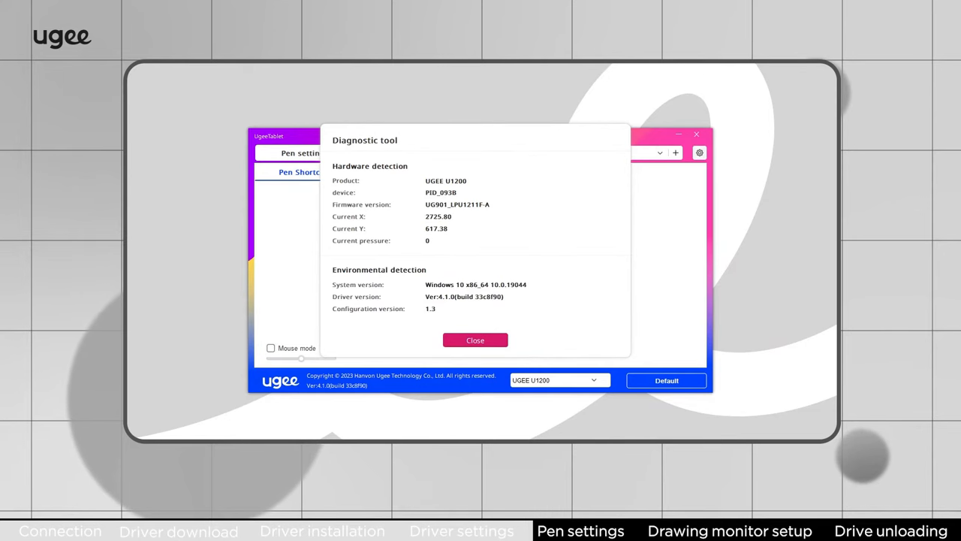
mouse_move(535, 278)
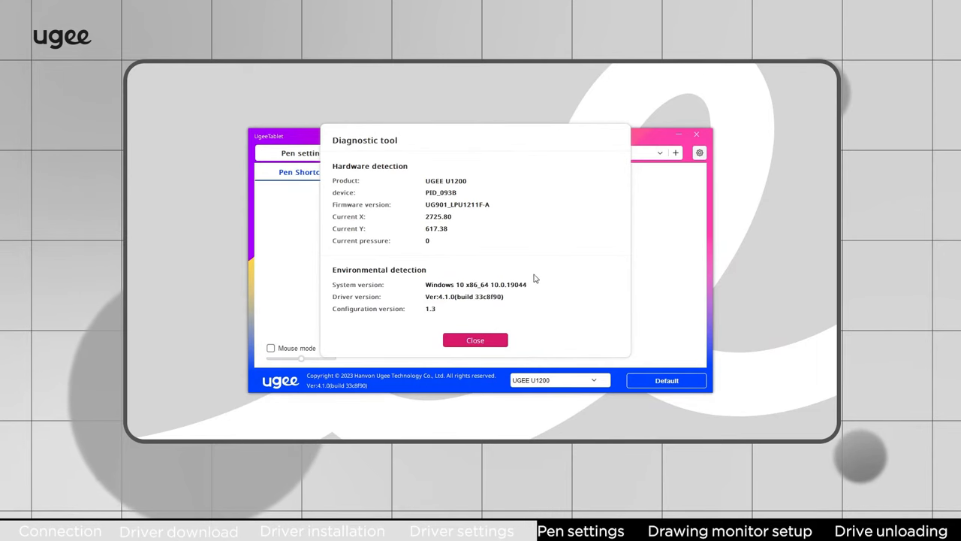
left_click(474, 339)
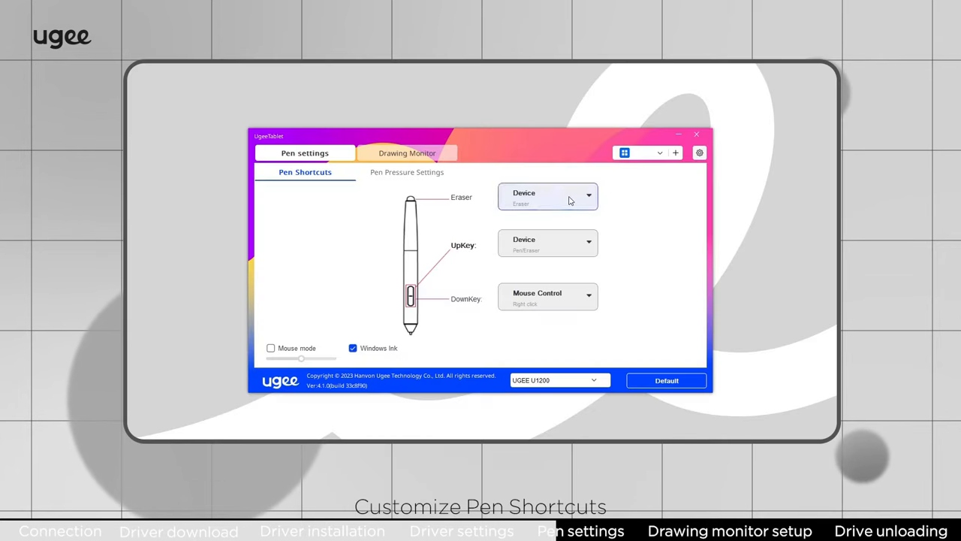
Assign the eraser end a Shift+right-click mouse action, then a Ctrl+Z keyboard shortcut
left_click(547, 295)
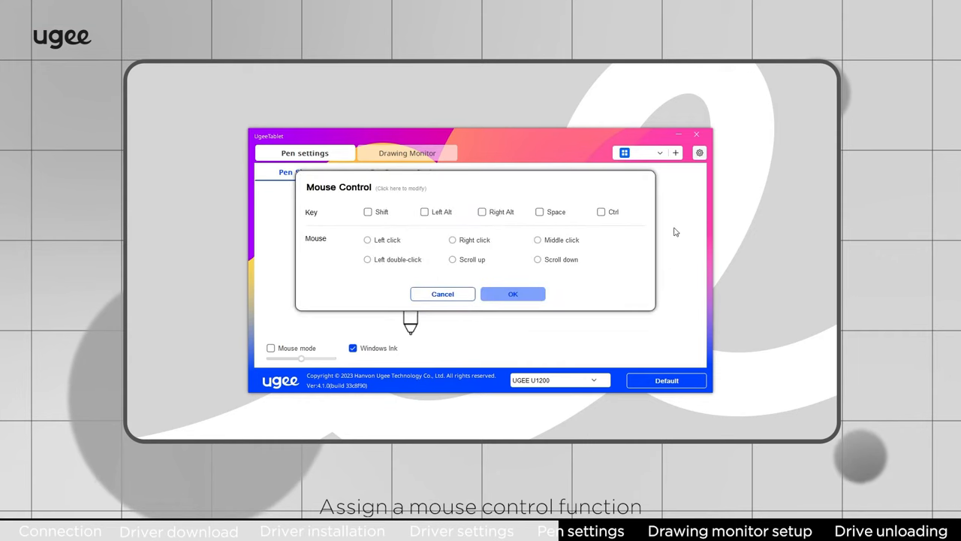
left_click(368, 212)
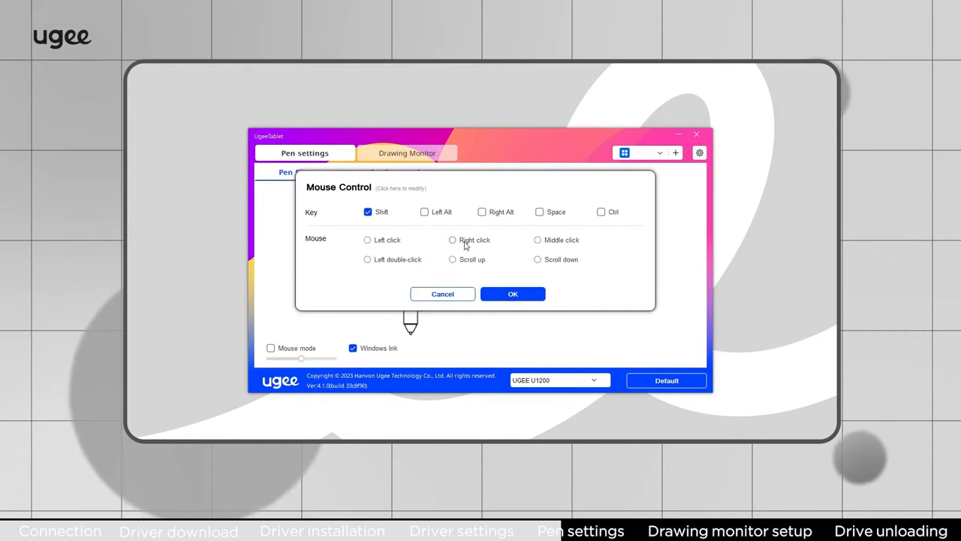
left_click(514, 293)
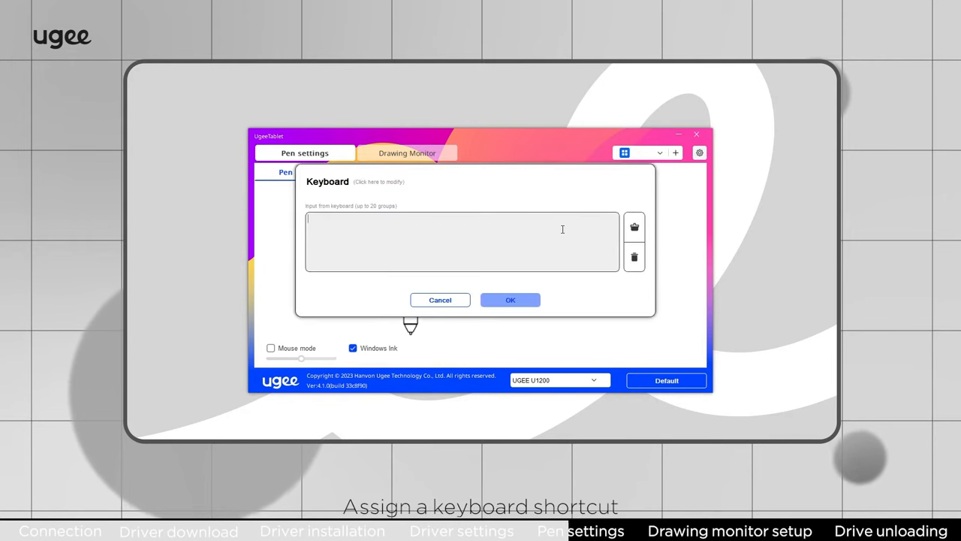
type("Ctrl+Z")
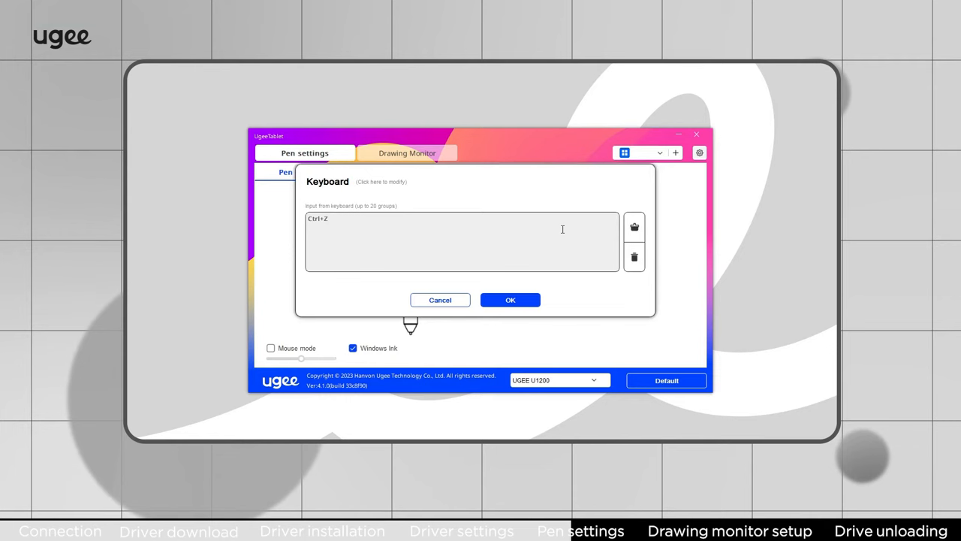
left_click(511, 300)
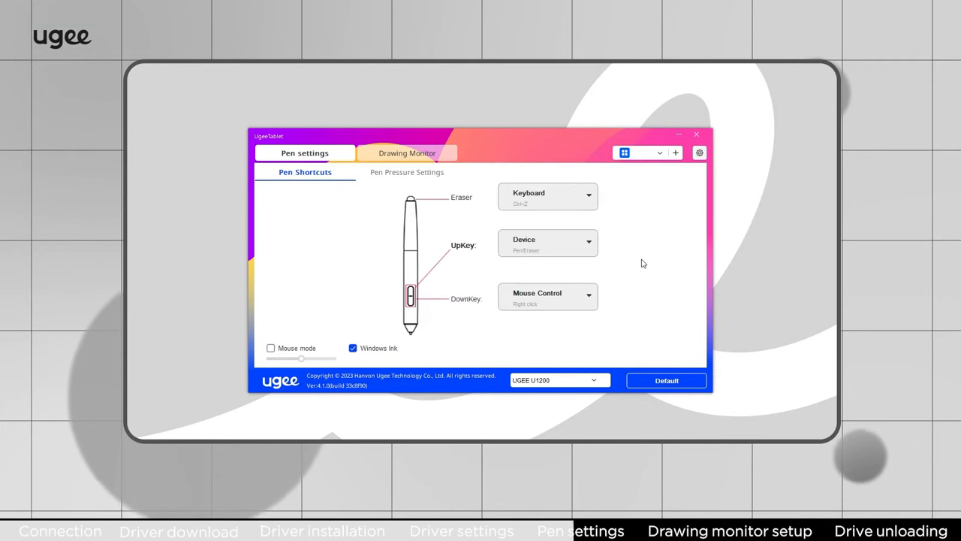
Record Alt+D as the upper pen key's keyboard shortcut and confirm it
left_click(549, 195)
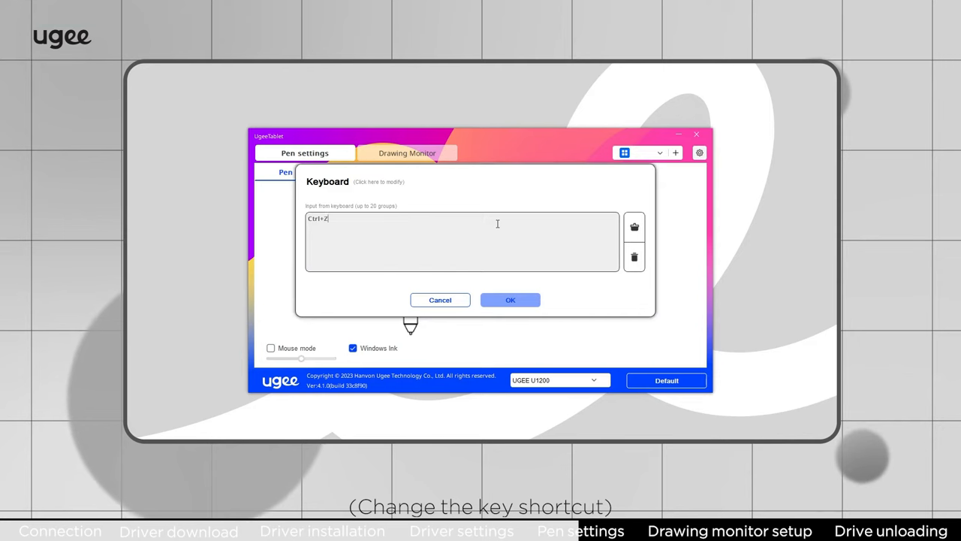
left_click(634, 257)
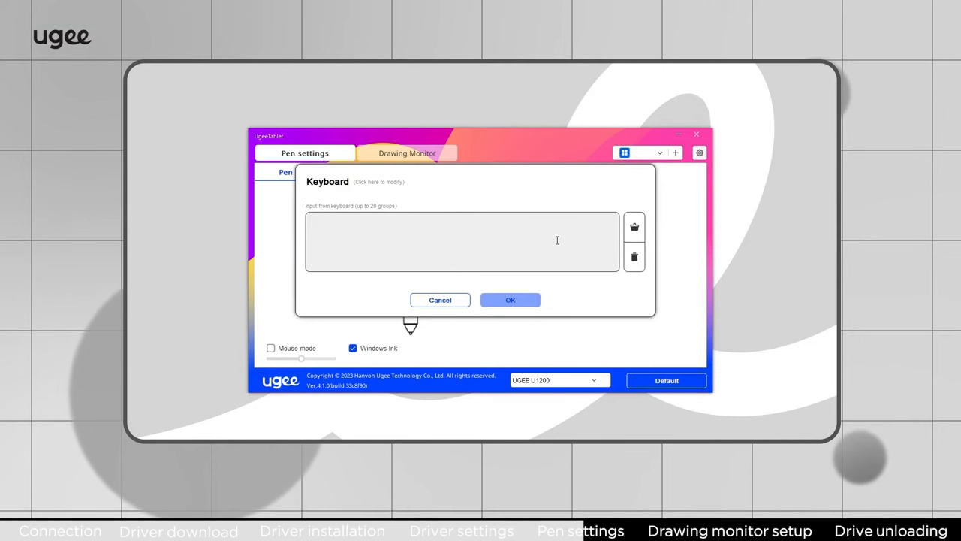
type("Alt+D")
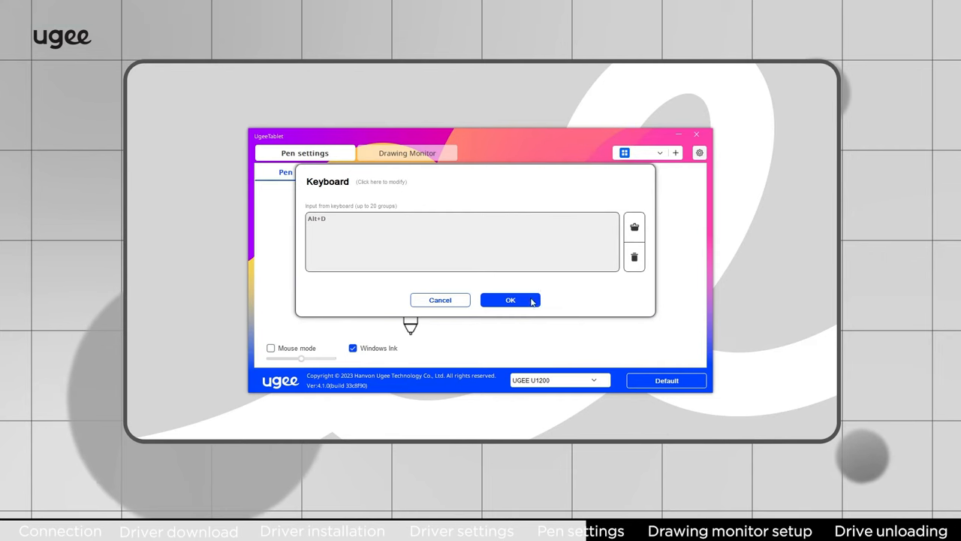
left_click(511, 300)
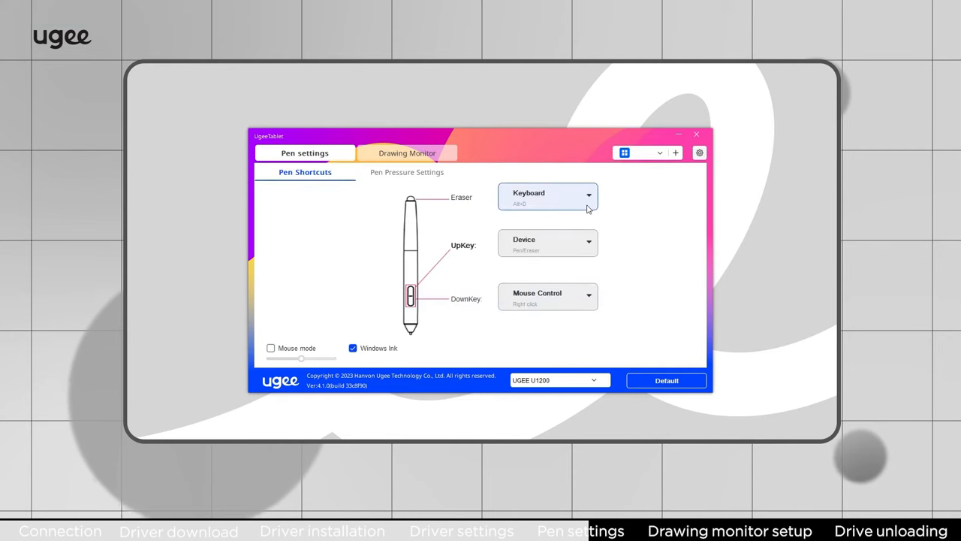
Set the upper key to Device Pen/Eraser switching and the eraser to launch Adobe Premiere Pro.exe
left_click(547, 195)
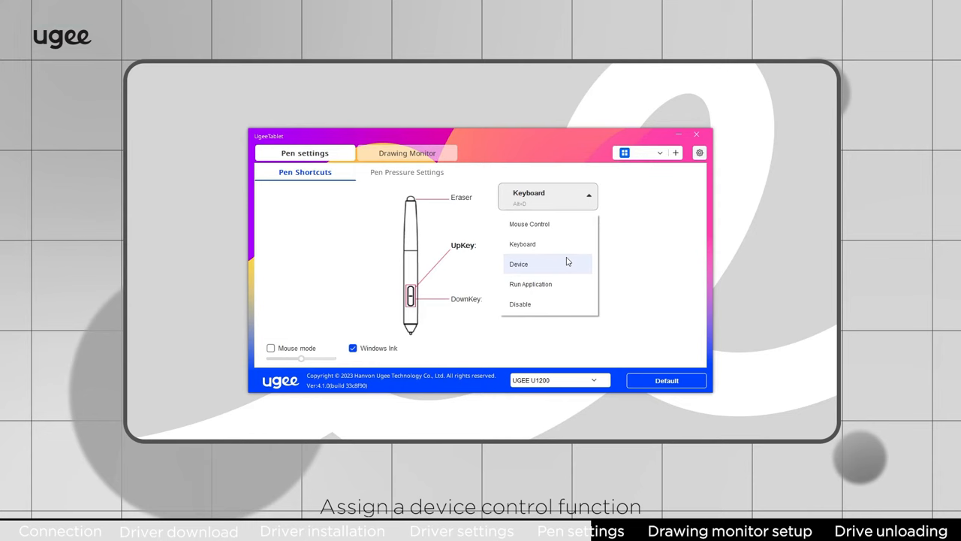
left_click(518, 264)
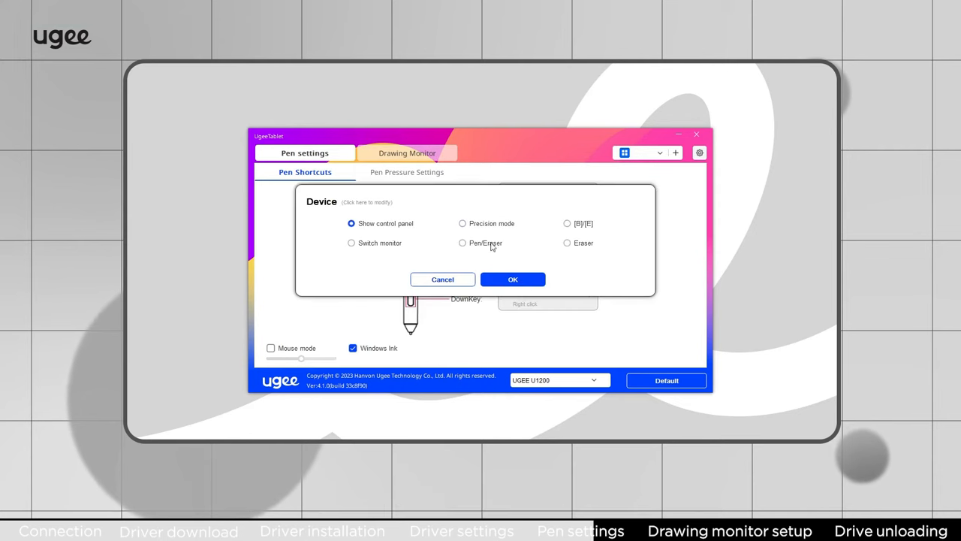
left_click(463, 244)
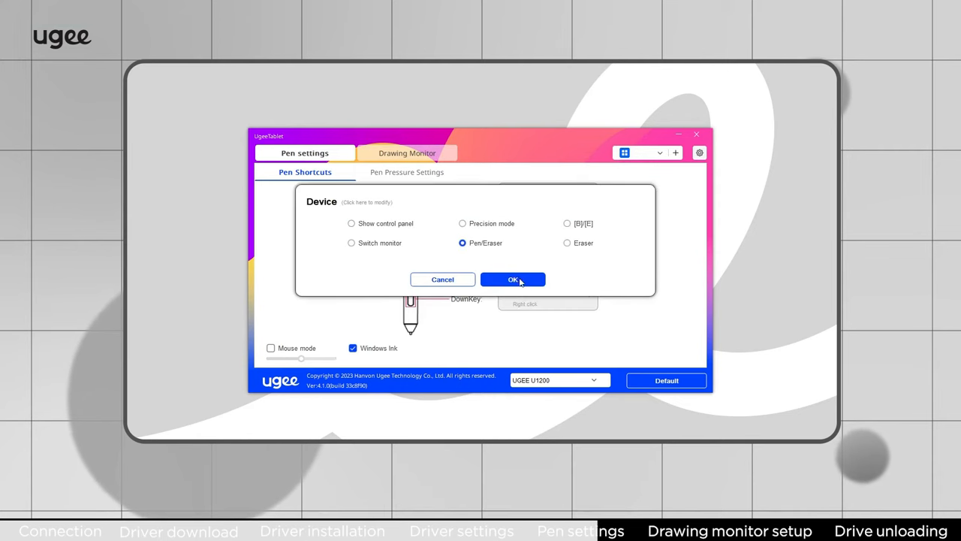
left_click(513, 278)
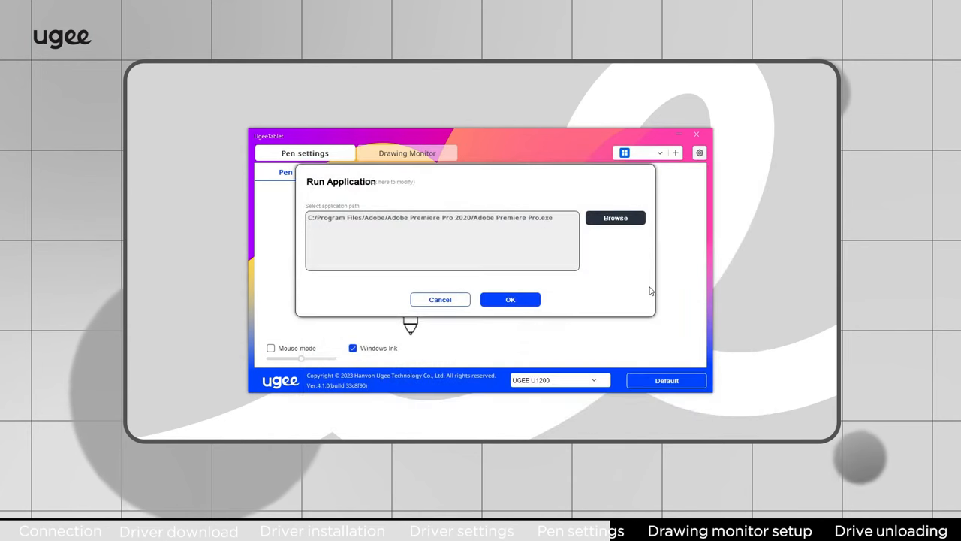
left_click(510, 299)
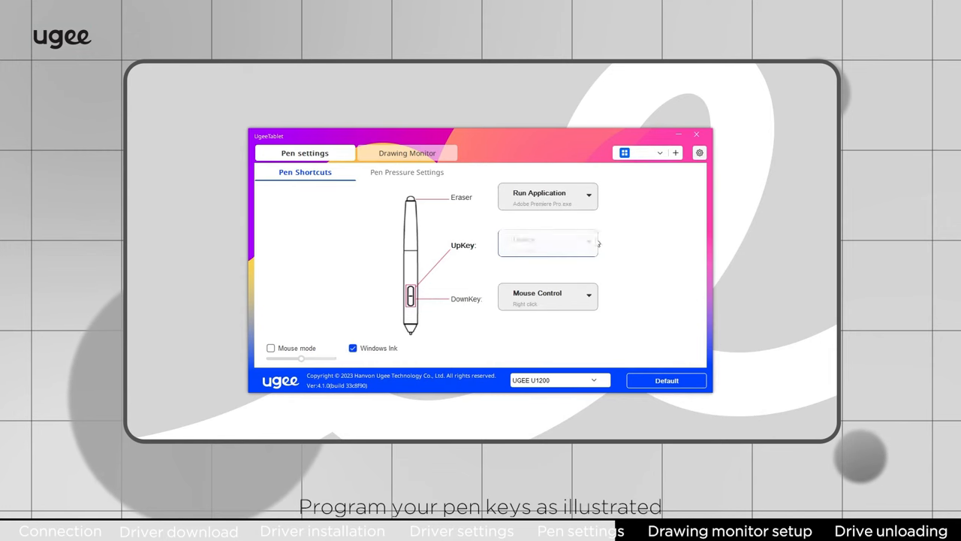
Enable Mouse mode briefly, turn it back off so Windows Ink stays on, then go to Pen Pressure Settings
left_click(547, 244)
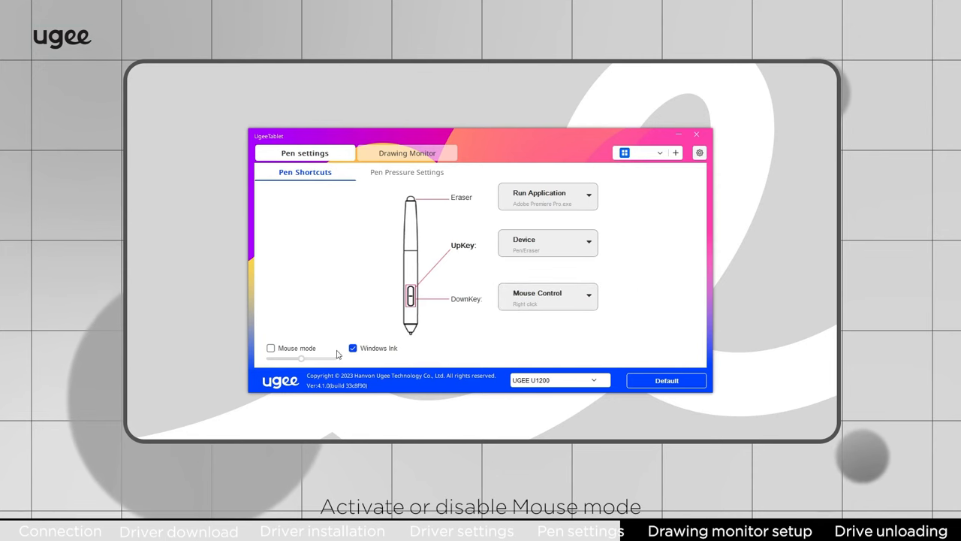
left_click(270, 348)
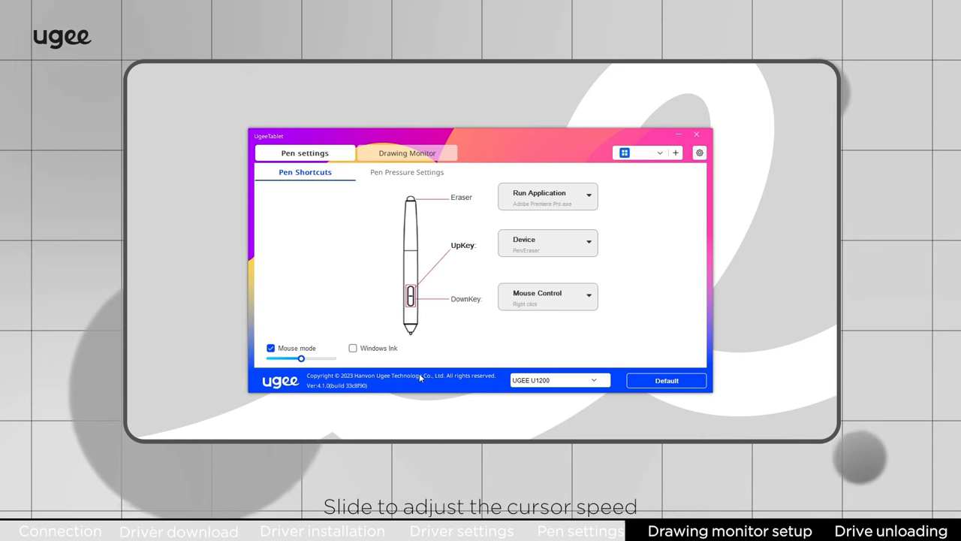
left_click(352, 348)
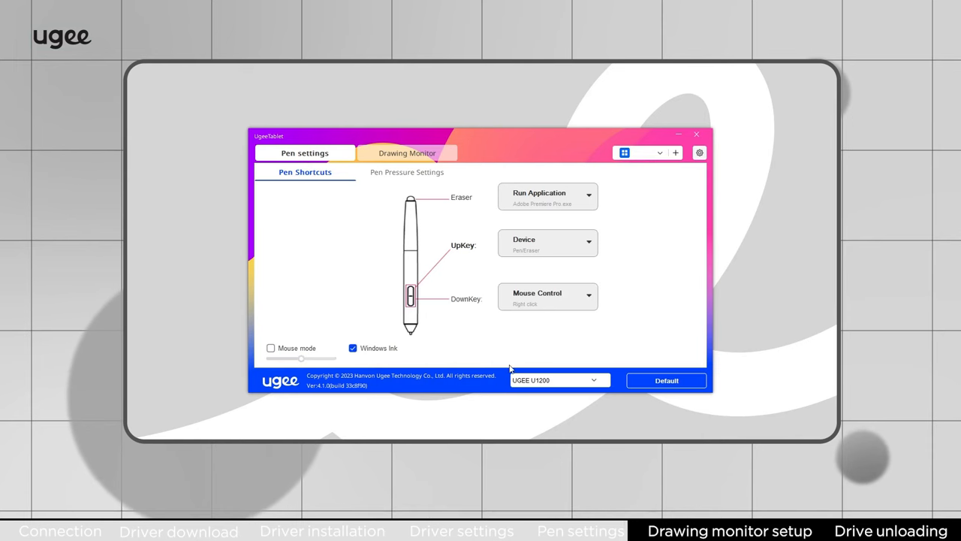
left_click(407, 171)
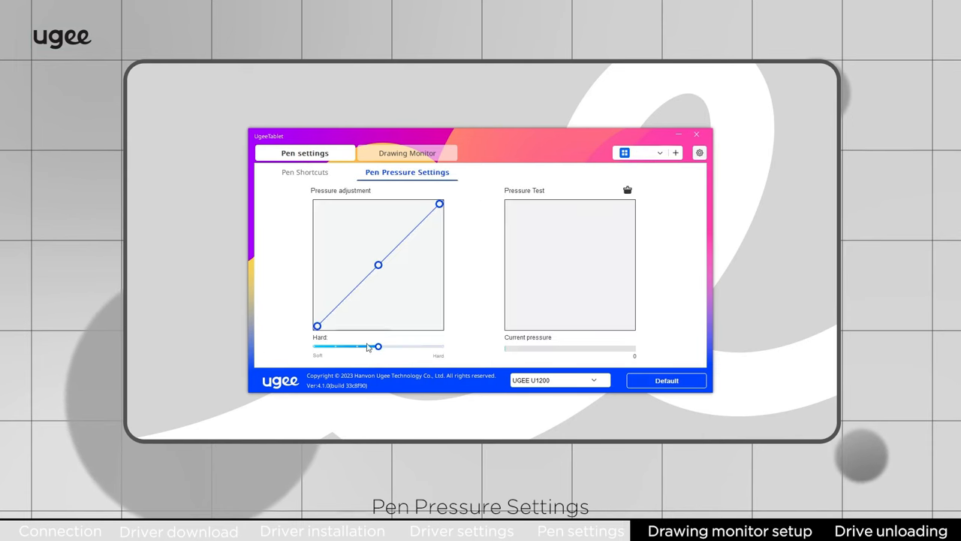
Drag the Soft/Hard slider to reshape the pressure curve toward a harder response
left_click_drag(378, 345, 357, 346)
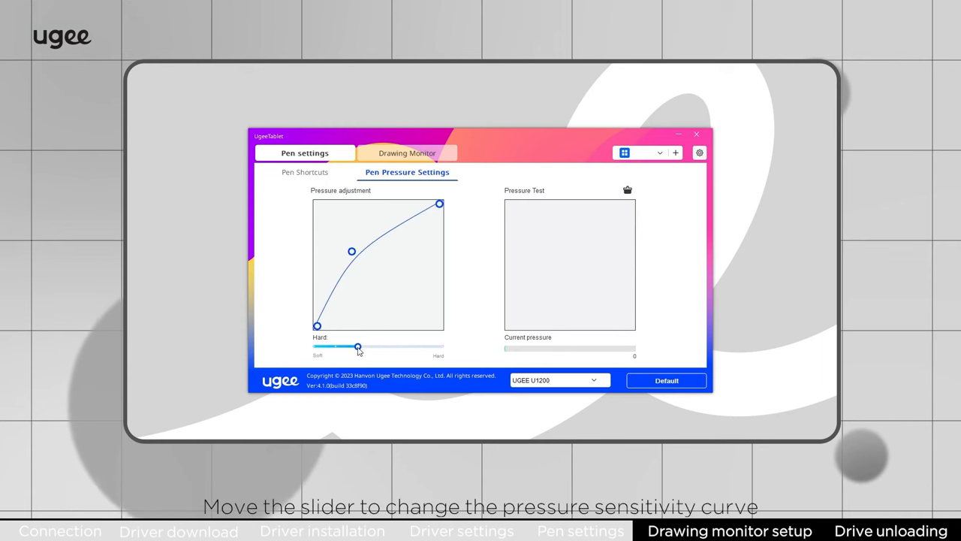
left_click_drag(357, 346, 337, 345)
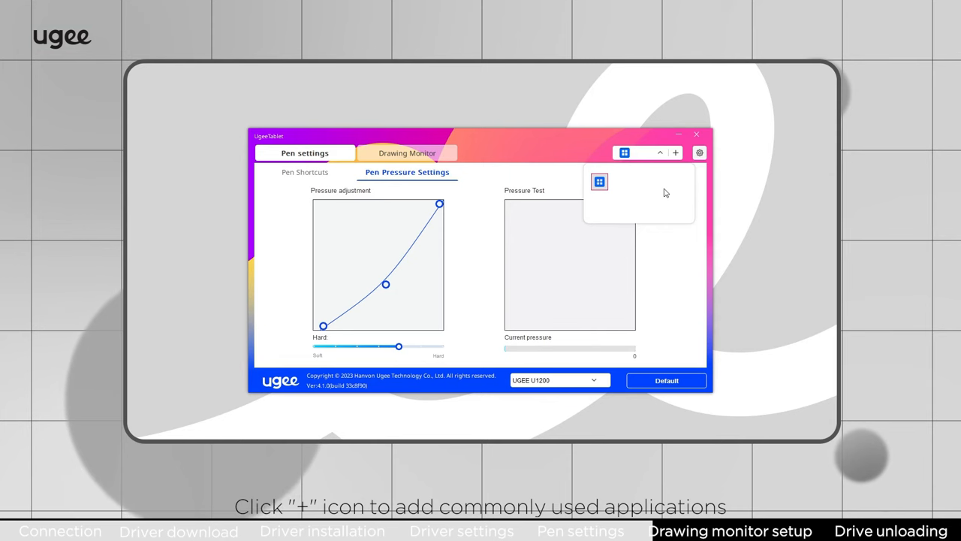
Add Adobe Premiere Pro.exe from Program Files/Adobe/Adobe Premiere Pro 2020 as an application
left_click(676, 154)
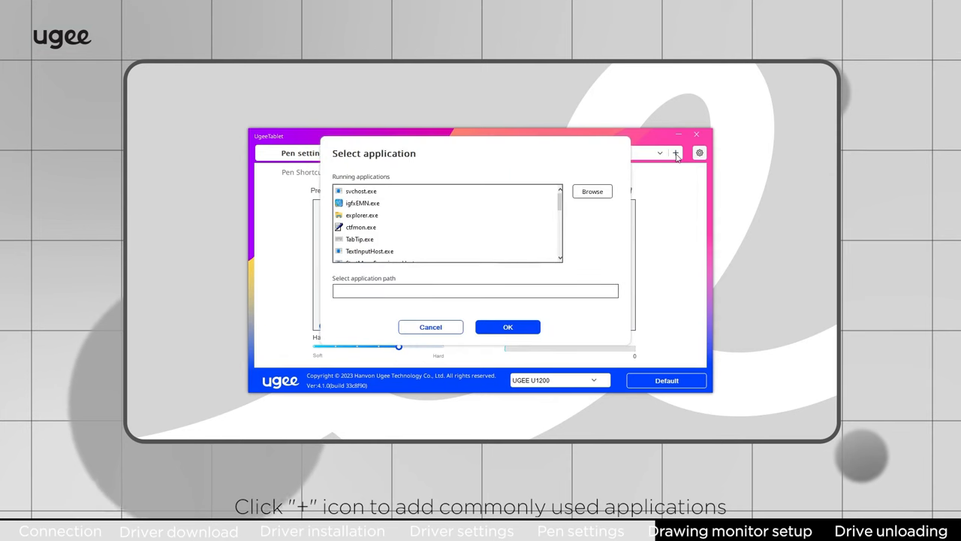
left_click(592, 190)
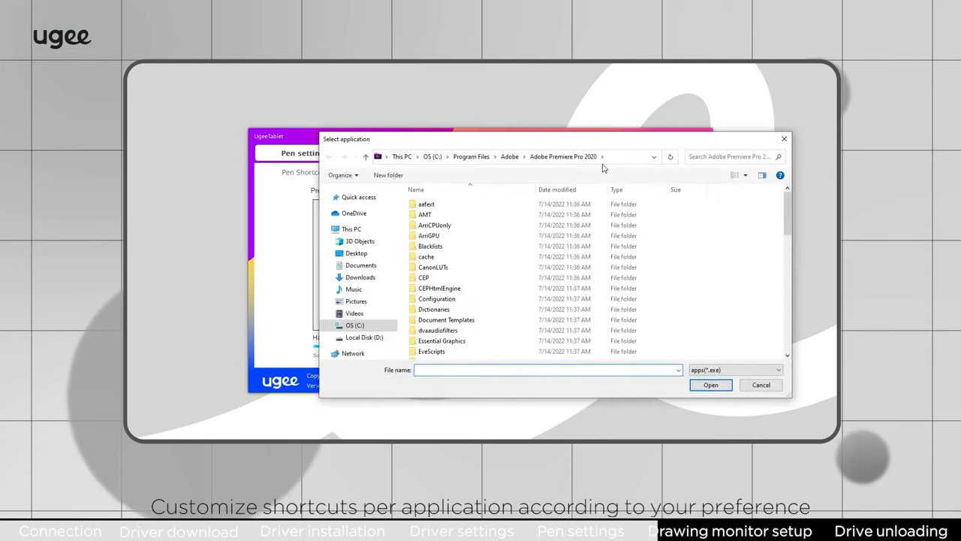
scroll("down", 3)
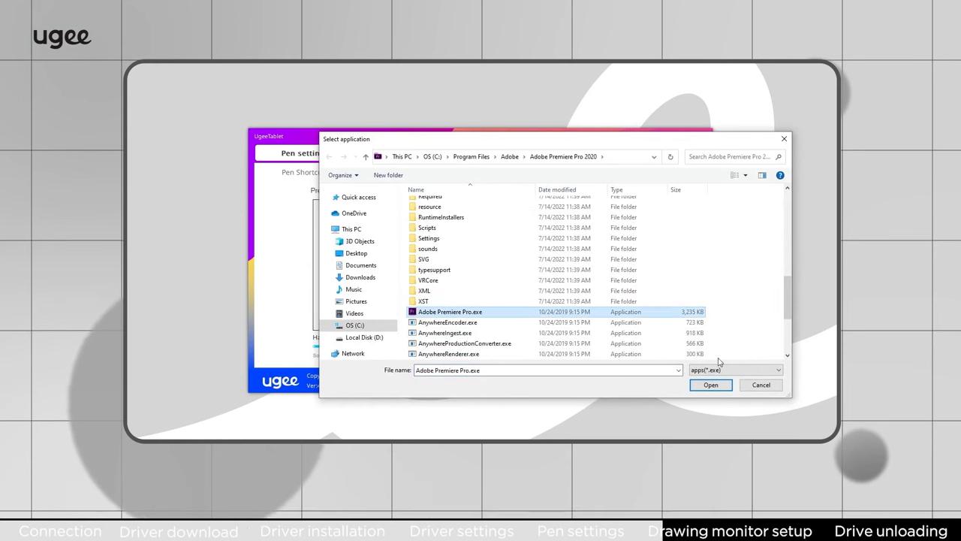
left_click(709, 385)
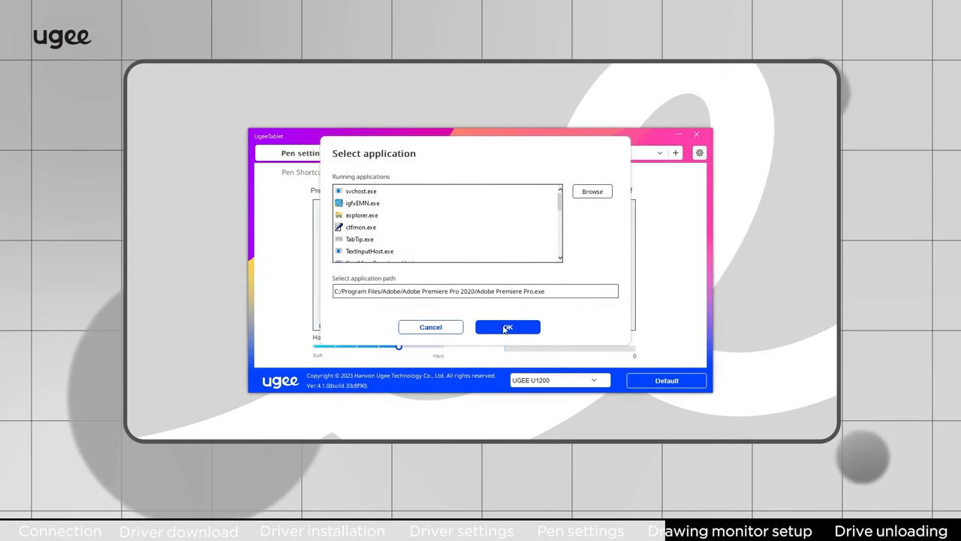
left_click(508, 328)
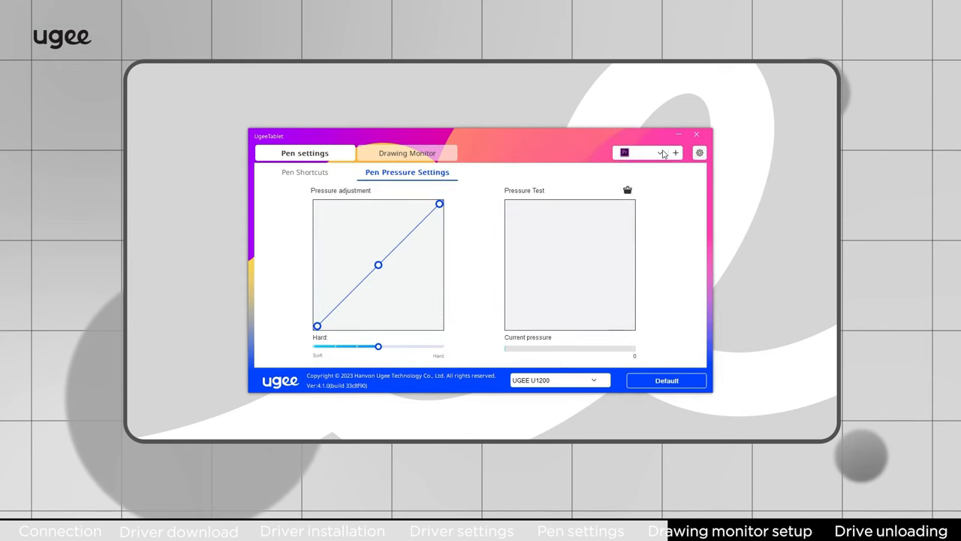
Select the Adobe Premiere Pro profile from the application dropdown
left_click(664, 153)
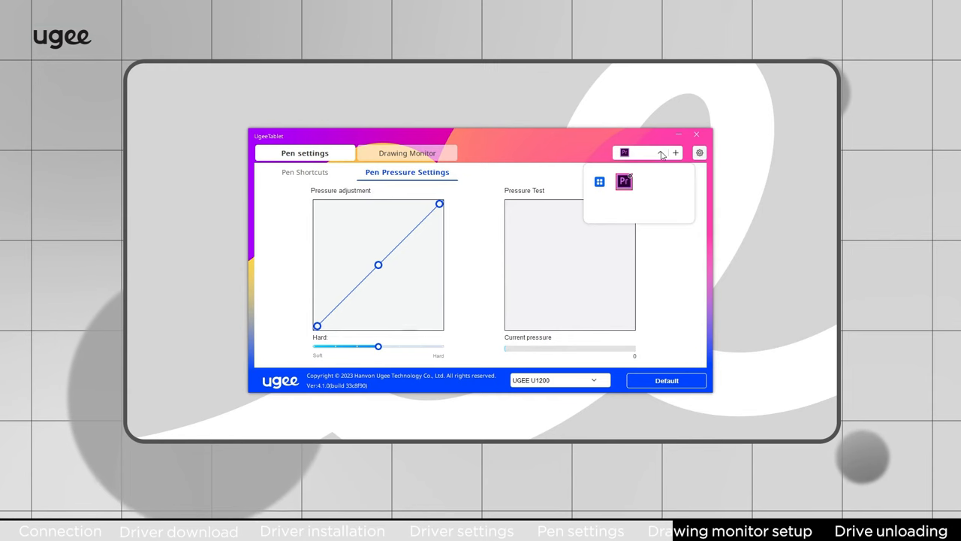
left_click(407, 153)
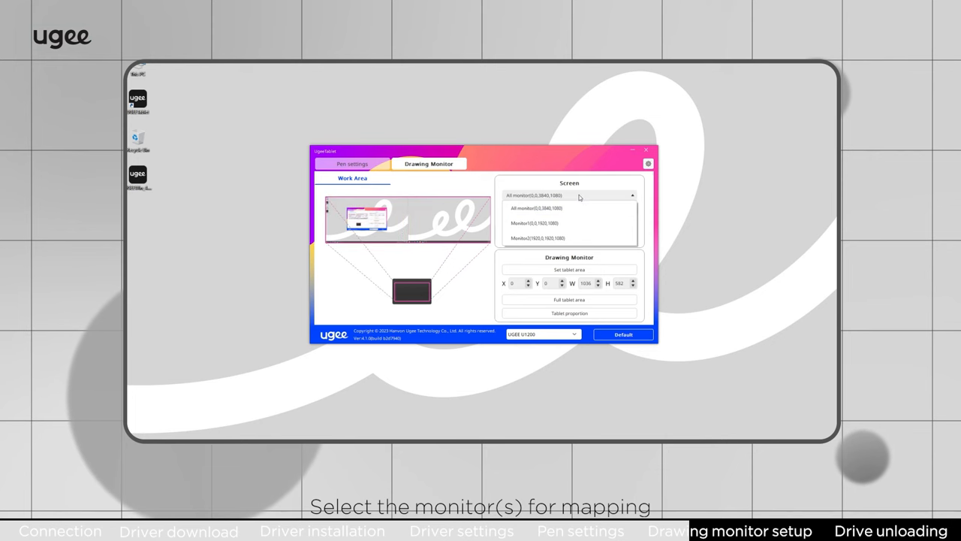
Map the tablet to Monitor2 at full screen and use the full tablet area
left_click(529, 222)
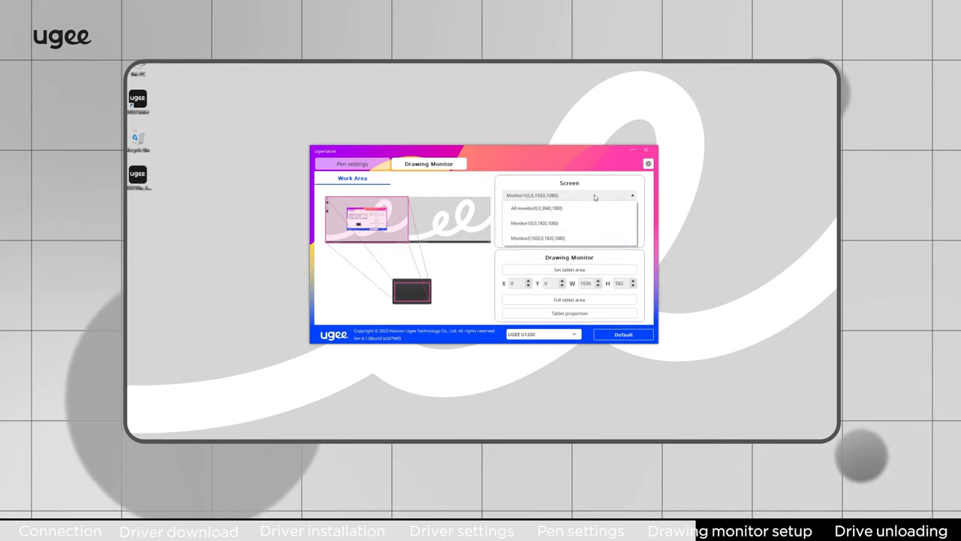
left_click(535, 237)
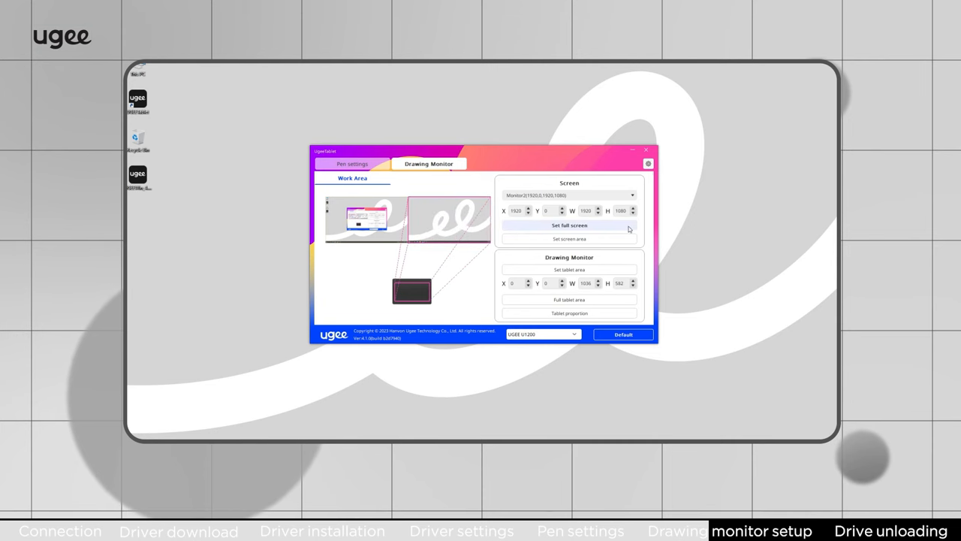
left_click(569, 239)
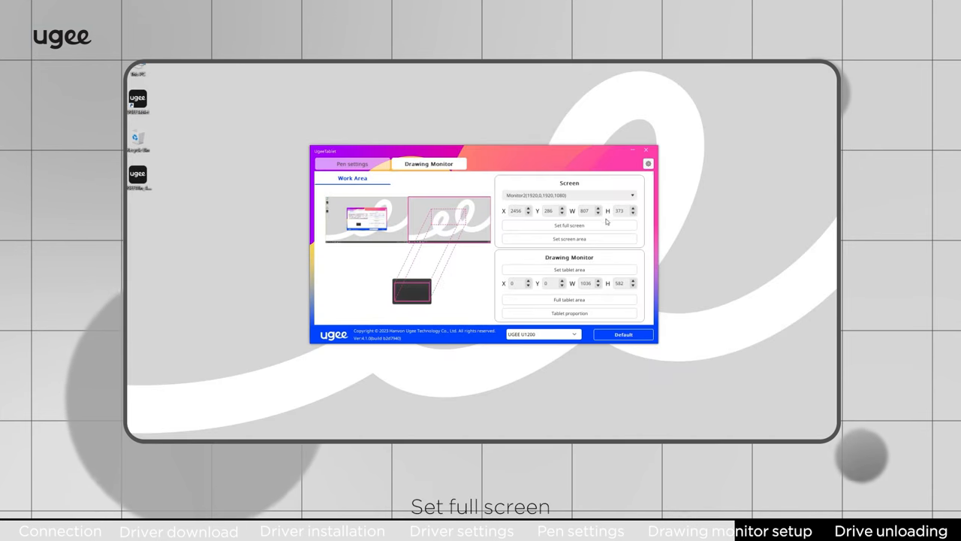
left_click(570, 226)
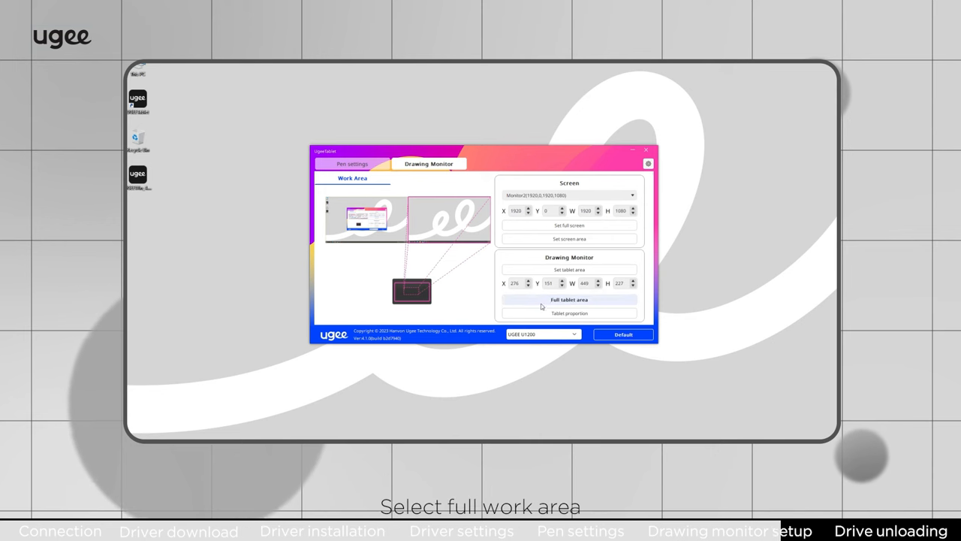
left_click(567, 300)
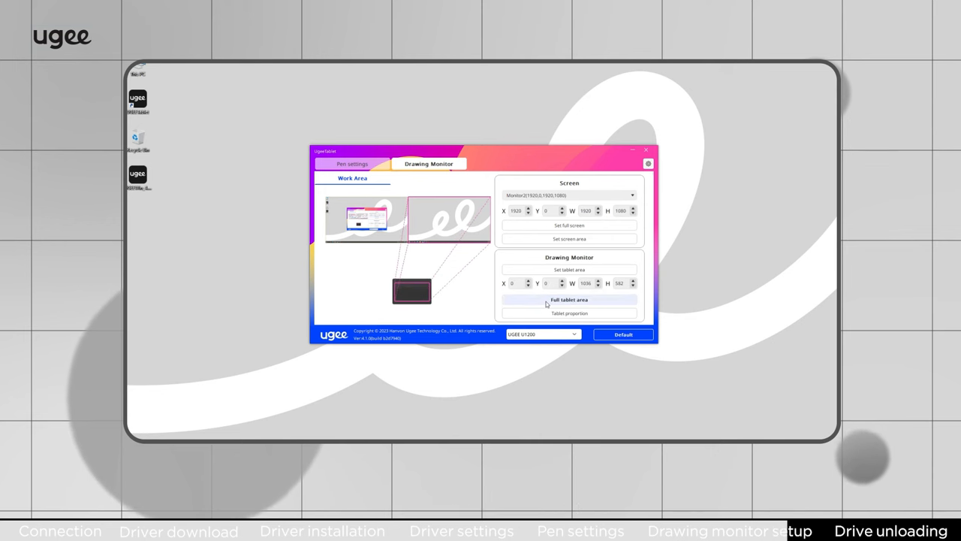
left_click(569, 314)
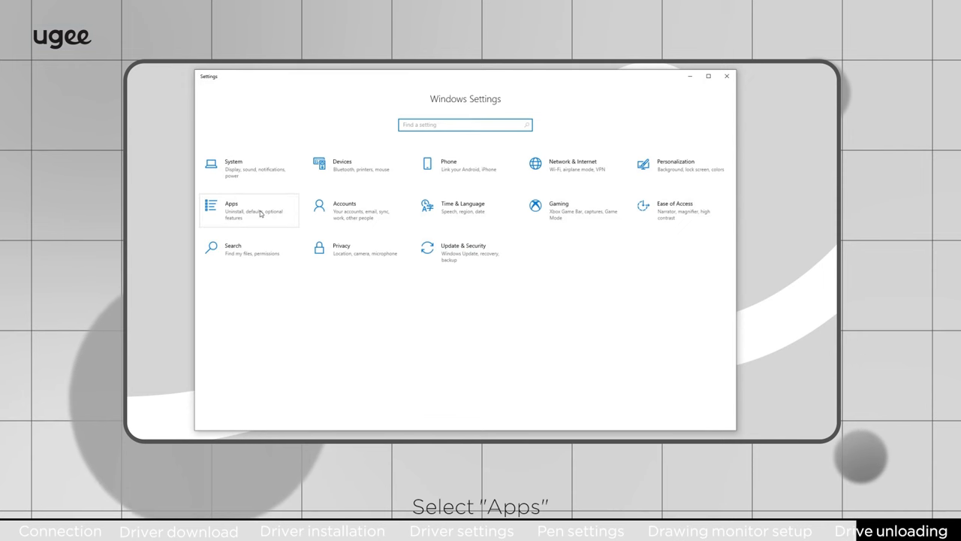
Filter the Apps & features list by 'tablet' to find the UGEETablet entry
left_click(248, 210)
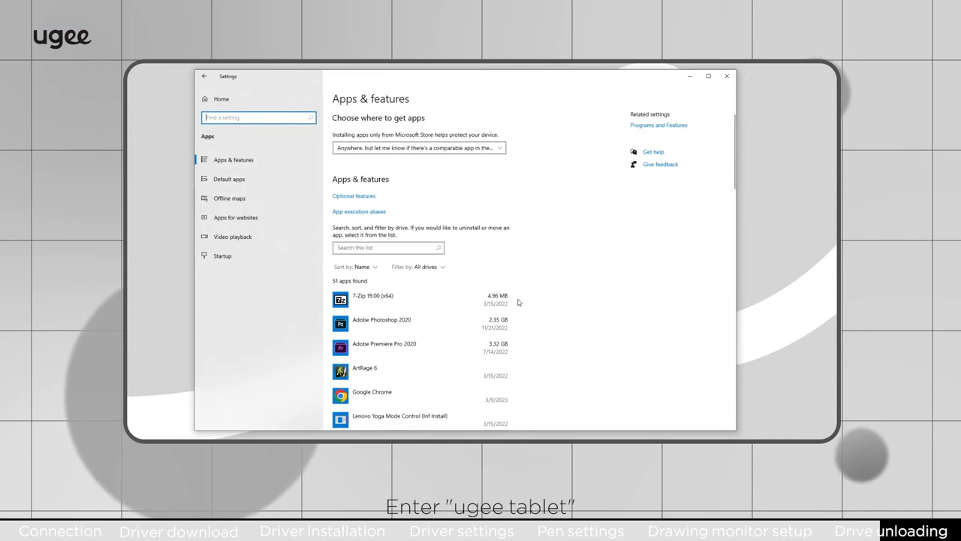
type("tablet")
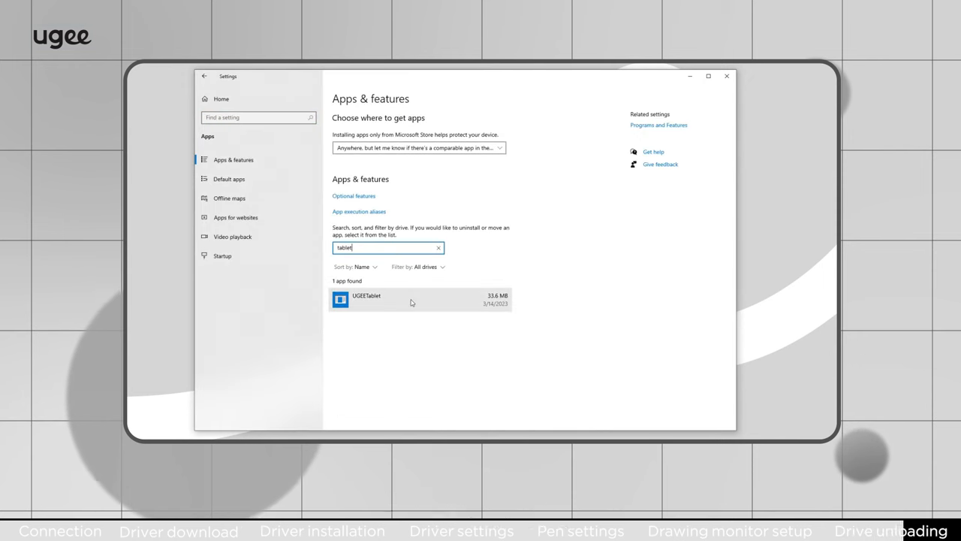